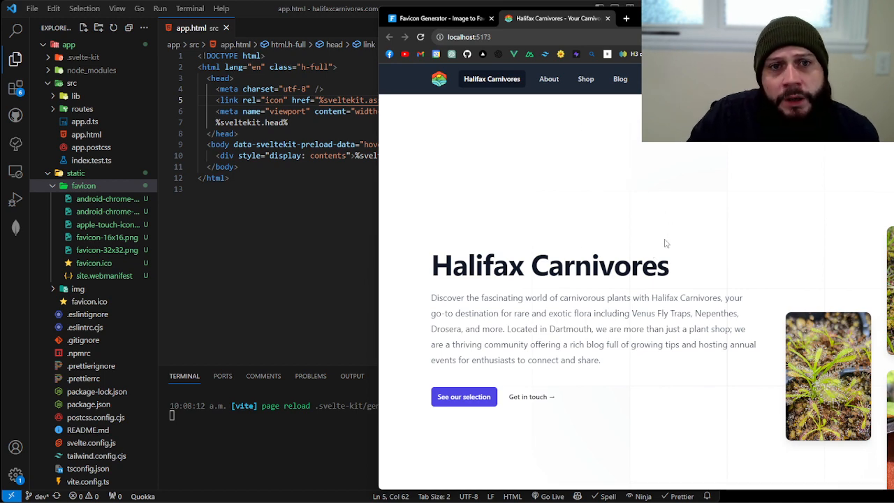
# - Switch to the favicon.io browser tab to reach its generators home page
pyautogui.click(439, 18)
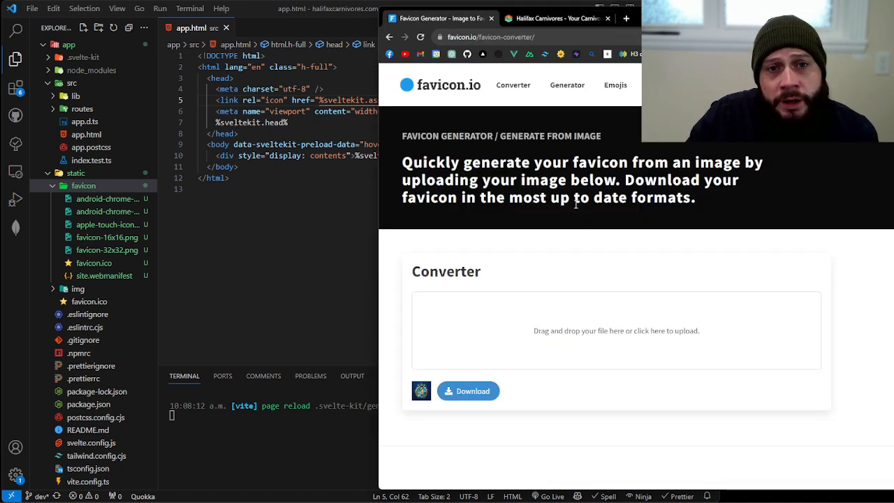
pyautogui.moveTo(605, 377)
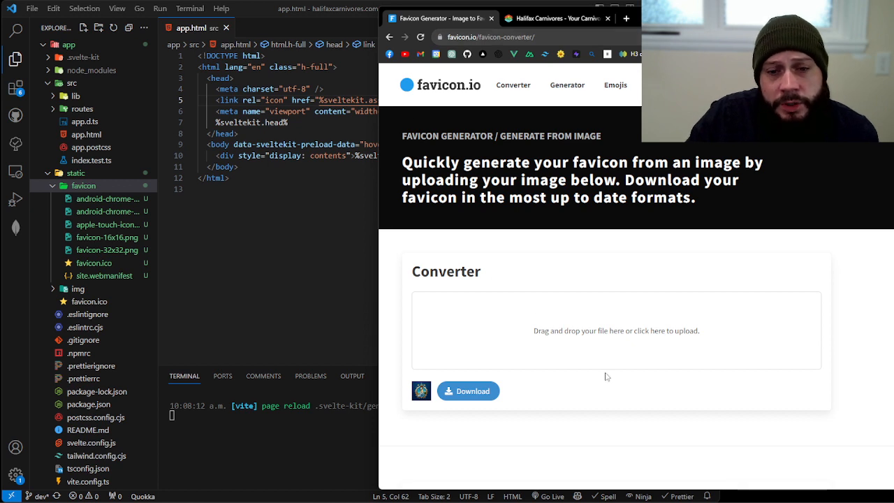
pyautogui.moveTo(768, 362)
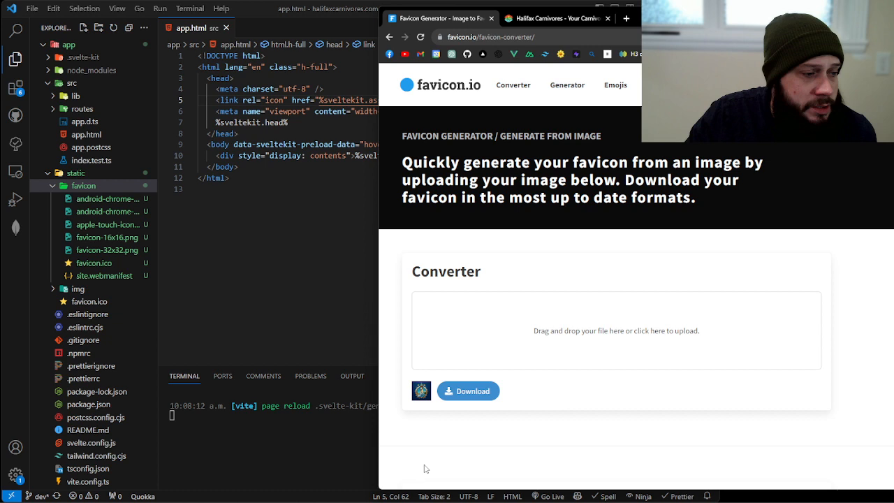
pyautogui.moveTo(90, 226)
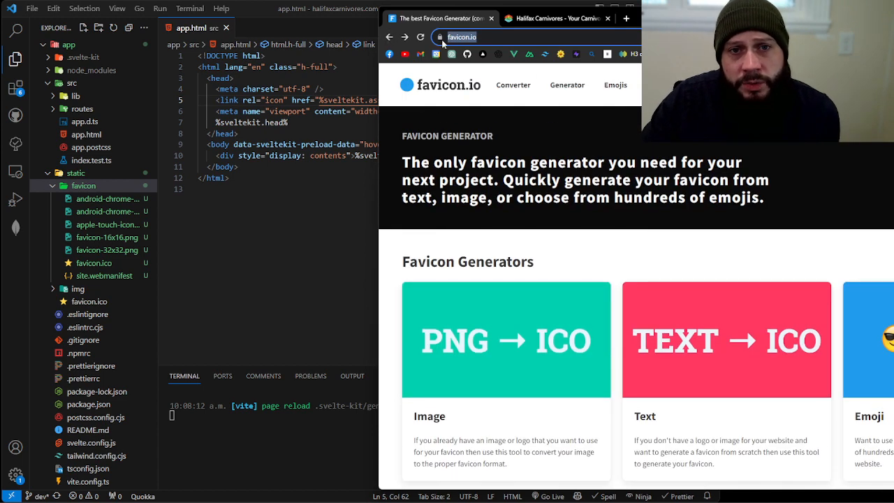
# - Upload the store logo to favicon.io's image-to-ICO converter and scroll down to Installation
pyautogui.scroll(-3)
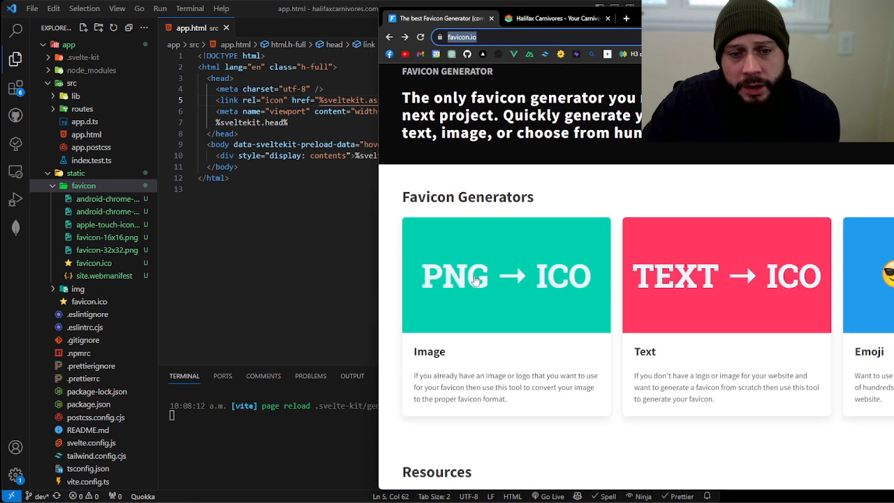
pyautogui.moveTo(558, 295)
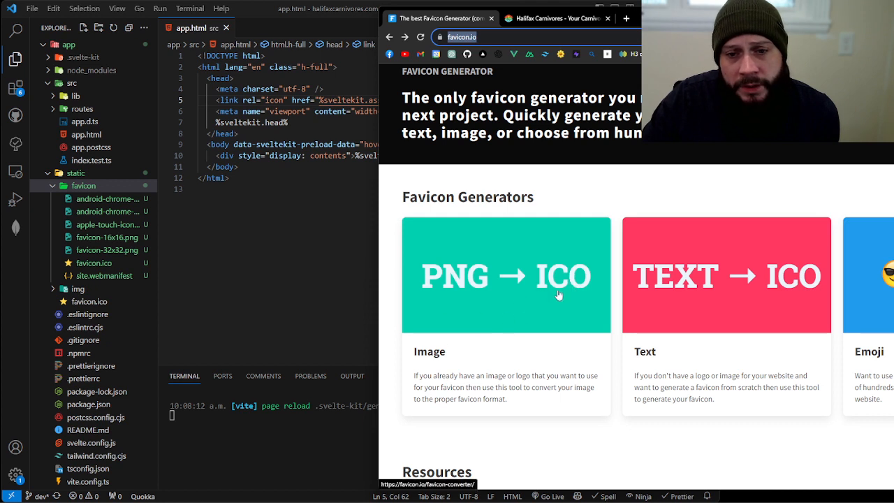
pyautogui.click(506, 274)
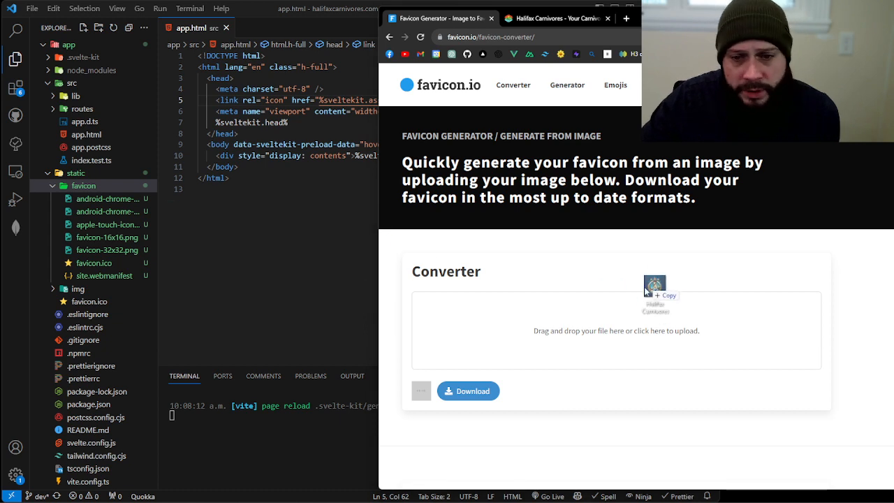
pyautogui.moveTo(655, 287); pyautogui.dragTo(421, 390)
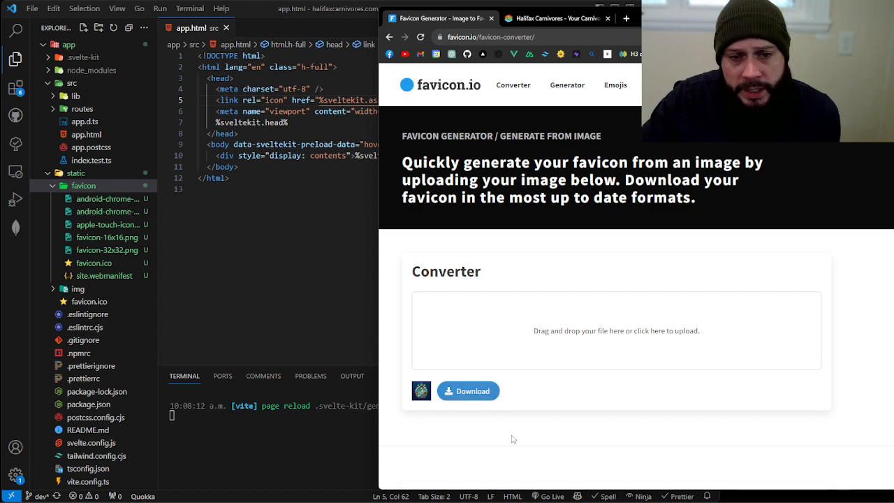
pyautogui.scroll(-3)
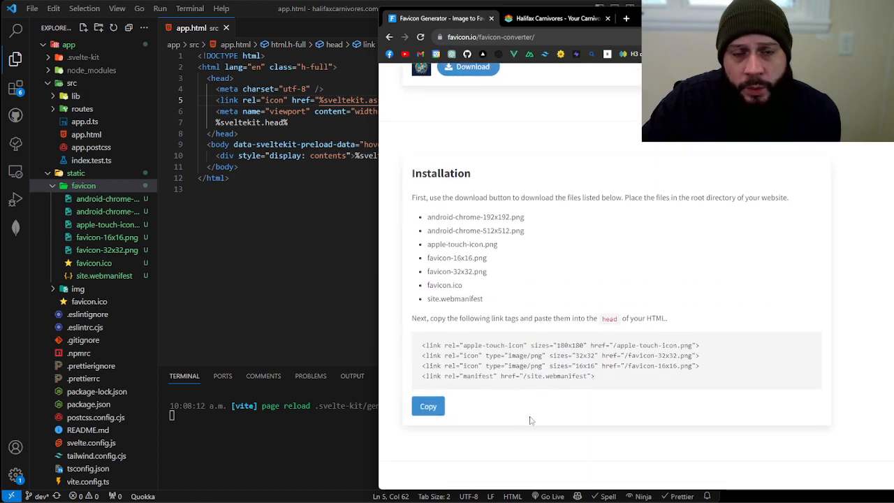
pyautogui.scroll(-3)
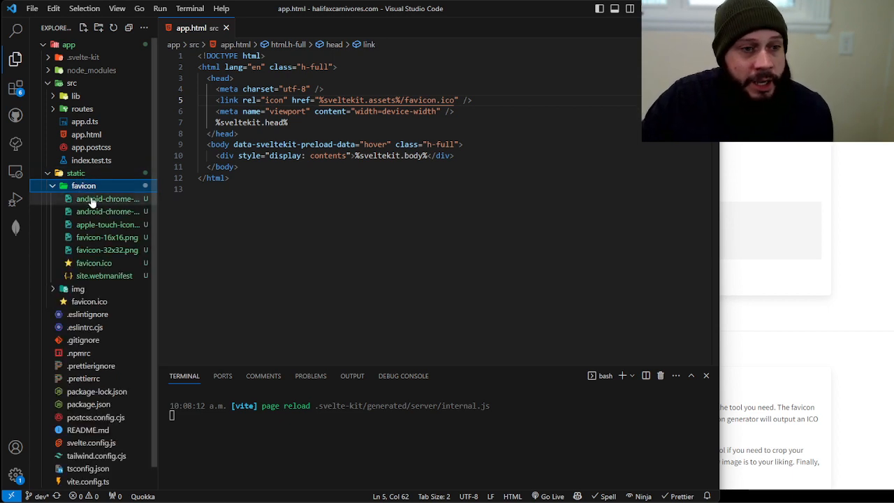
# - Preview android-chrome-512x512.png, apple-touch-icon.png, favicon.ico and site.webmanifest from static/favicon
pyautogui.click(107, 211)
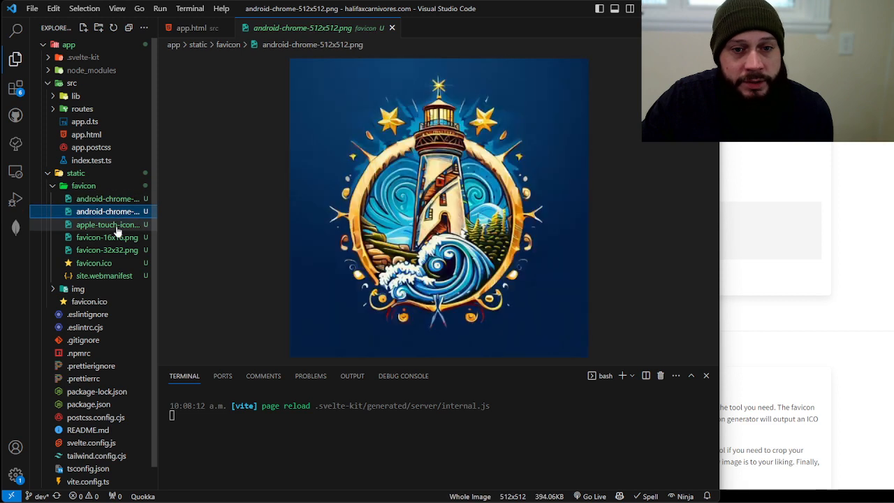
pyautogui.click(107, 224)
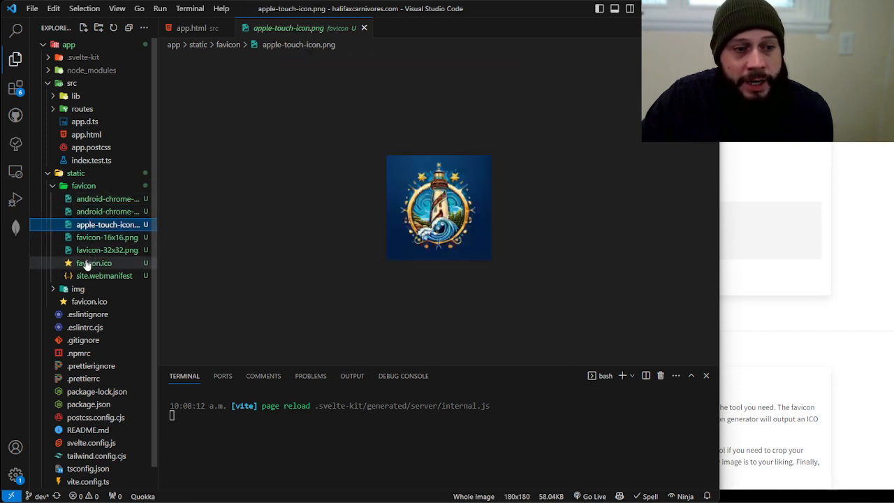
pyautogui.click(94, 262)
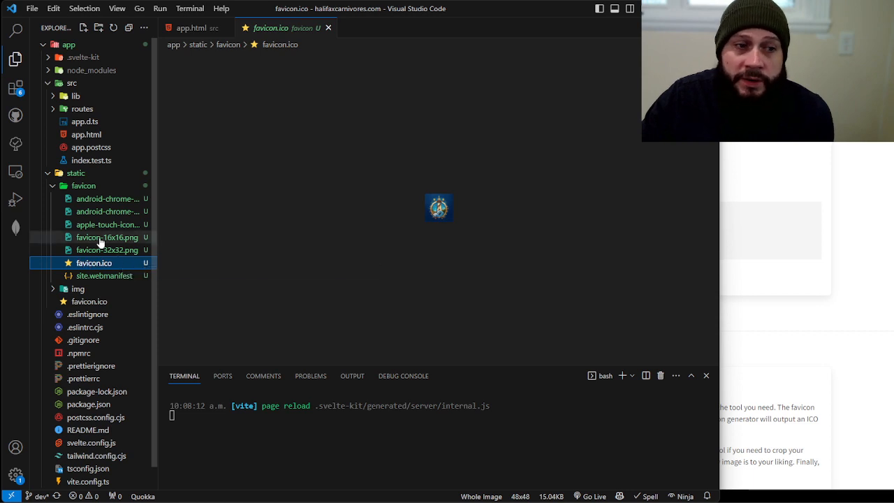
pyautogui.click(107, 224)
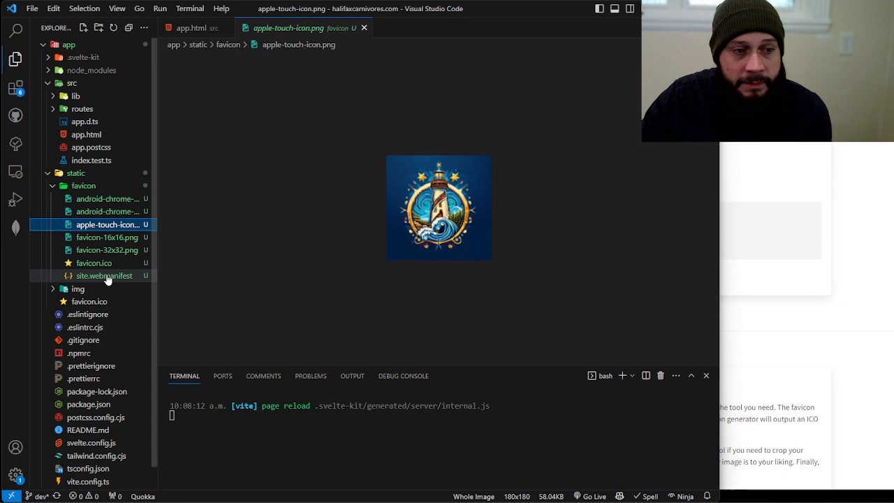
pyautogui.click(104, 275)
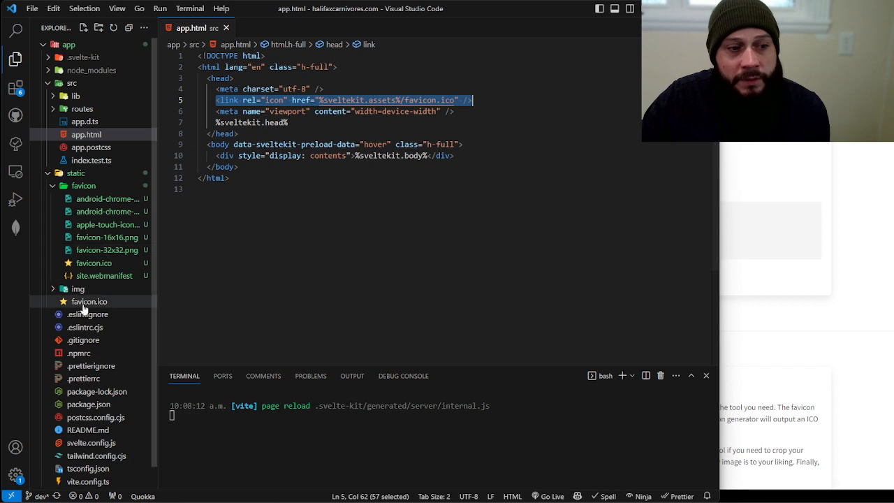
pyautogui.moveTo(90, 301)
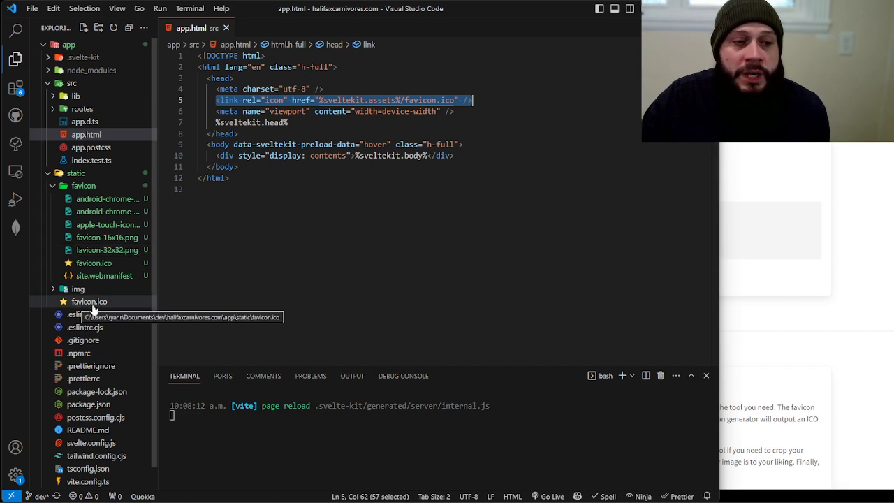
# - In app.html, select the favicon link's ico extension and add a global.css stylesheet link below it
pyautogui.doubleClick(446, 100)
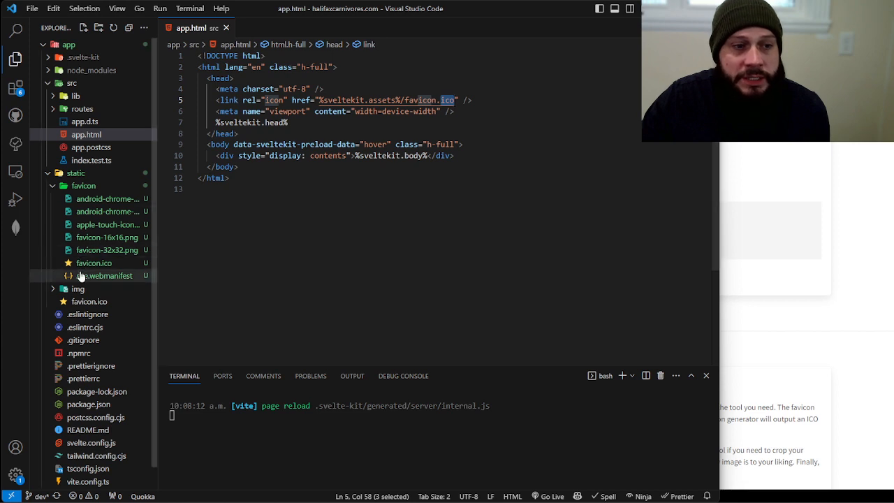
pyautogui.click(89, 301)
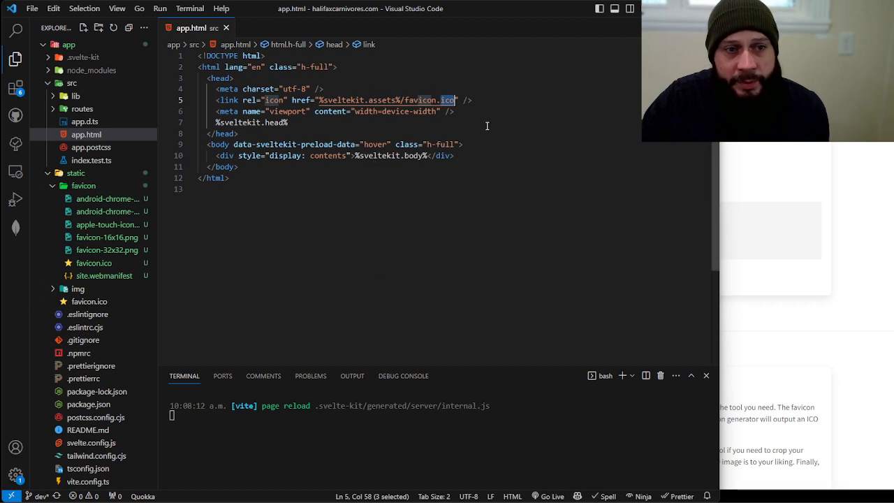
pyautogui.click(474, 100)
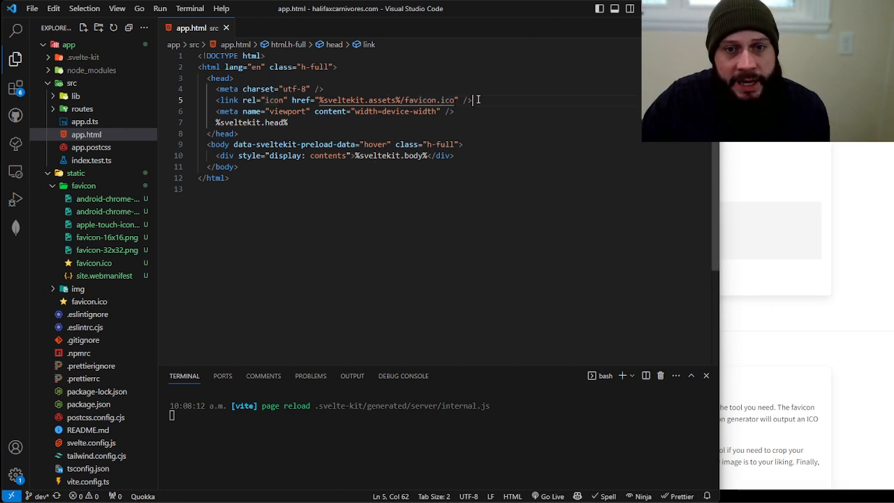
pyautogui.write('<link rel="stylesheet" href="%sveltekit.assets%/global.css" />')
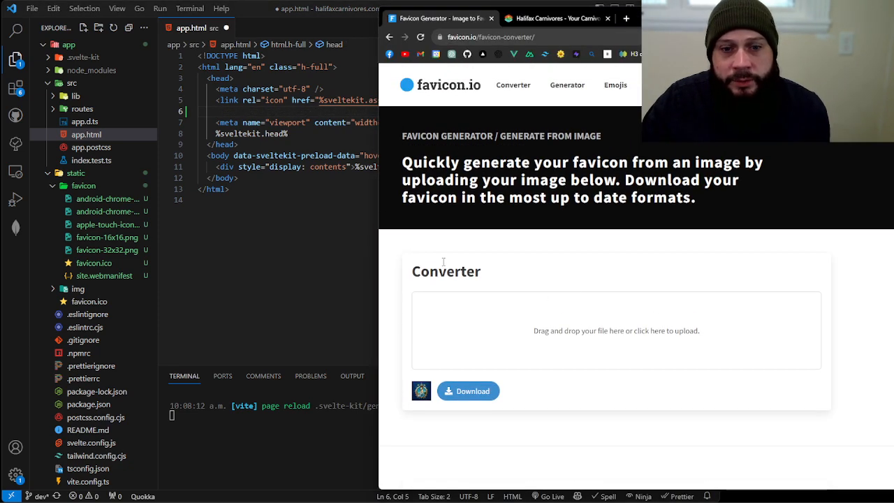
# - Scroll favicon.io down to the installation link tags for the icons and web manifest
pyautogui.scroll(-3)
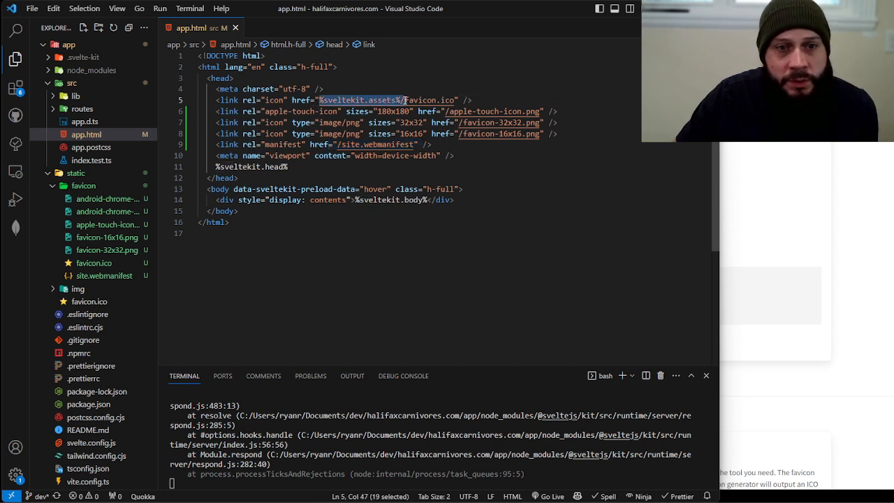
pyautogui.moveTo(416, 100)
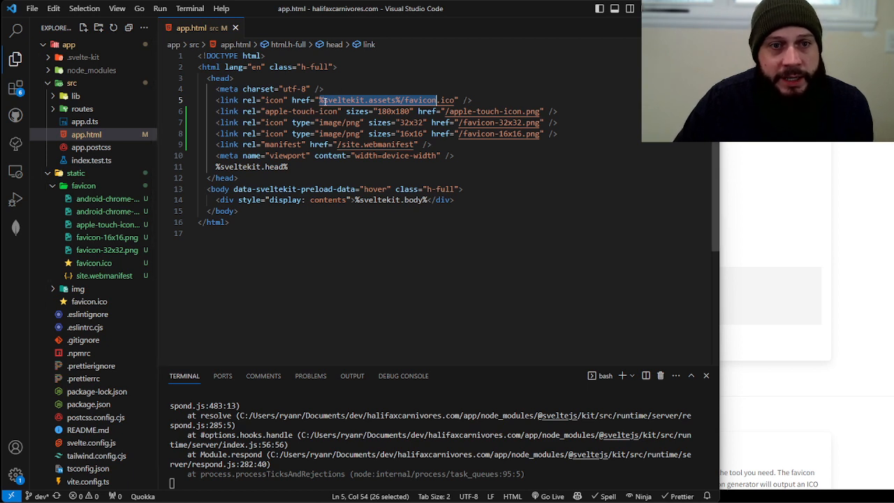
pyautogui.moveTo(411, 100)
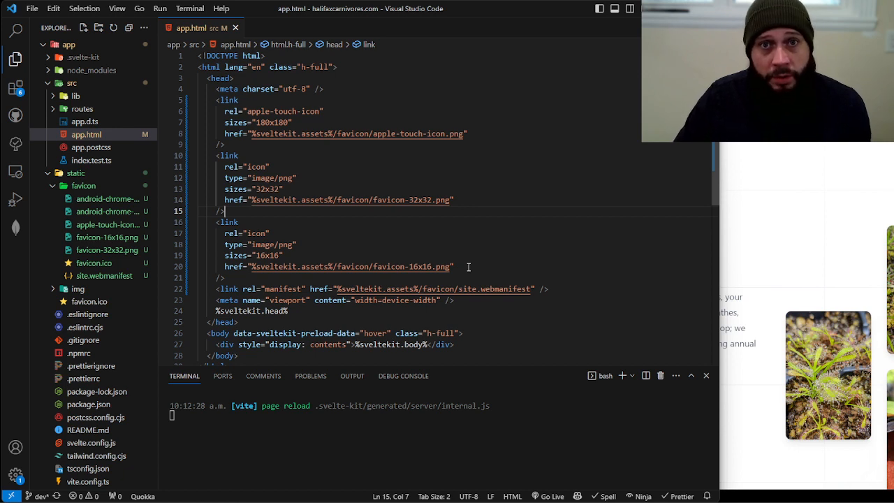
pyautogui.moveTo(416, 262)
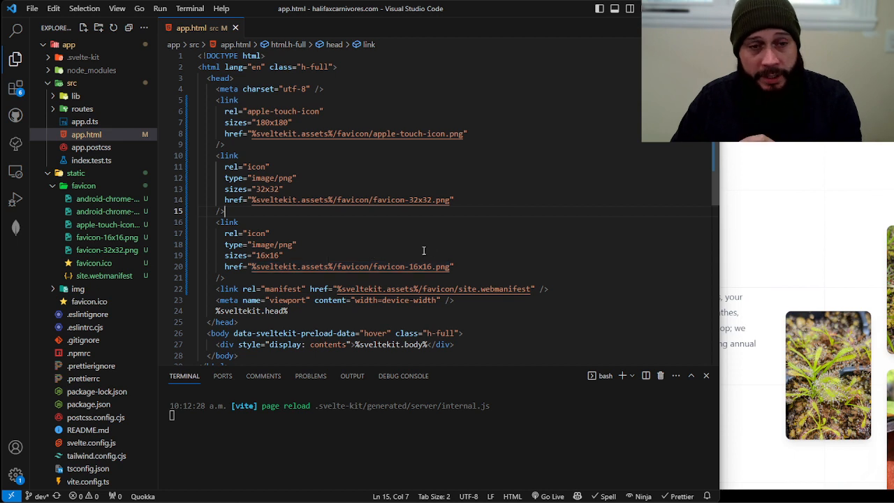
pyautogui.moveTo(481, 250)
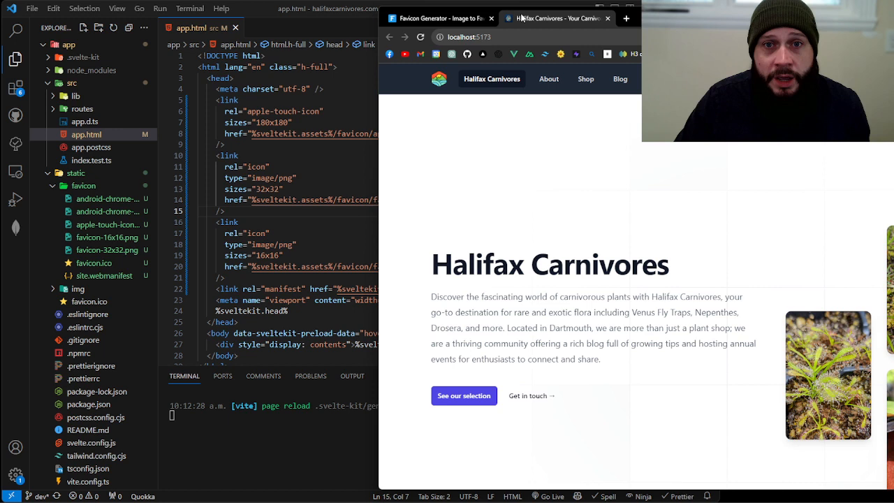
pyautogui.moveTo(326, 160)
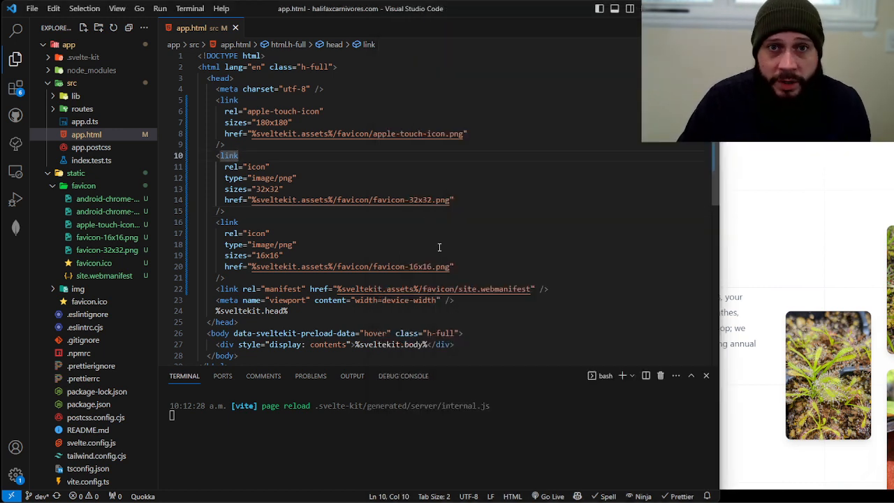
pyautogui.moveTo(542, 258)
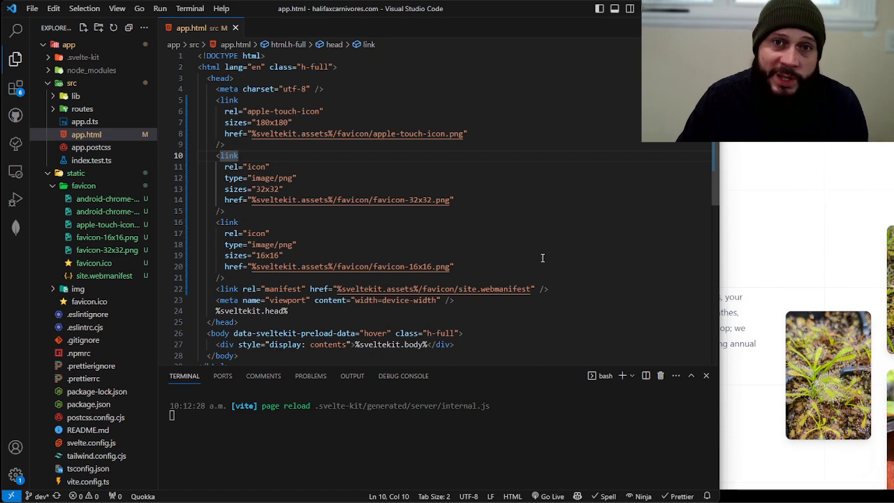